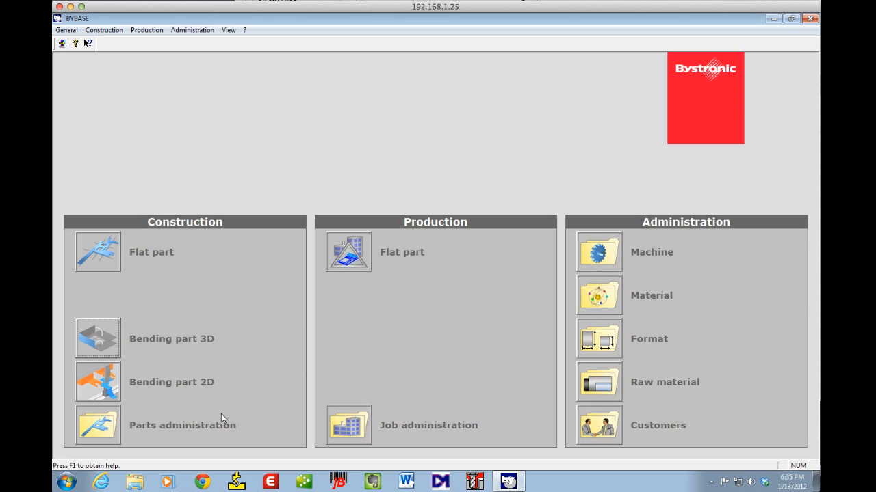
mouse_move(206, 416)
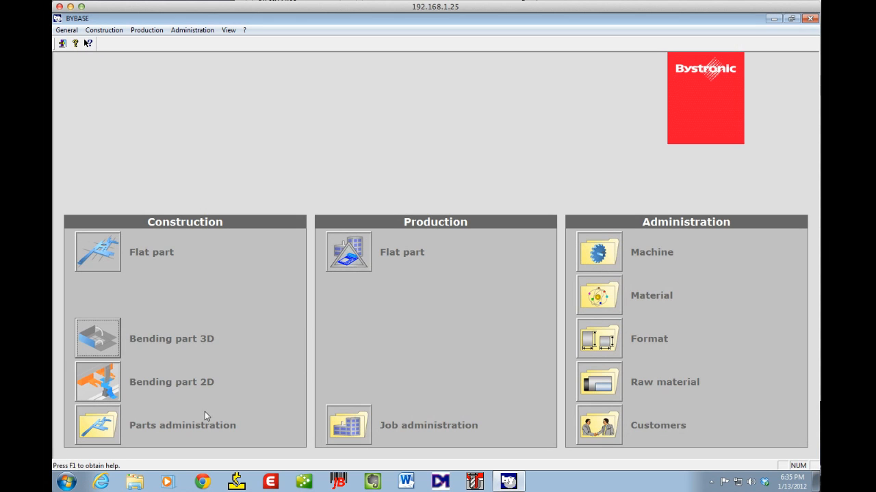
mouse_move(216, 415)
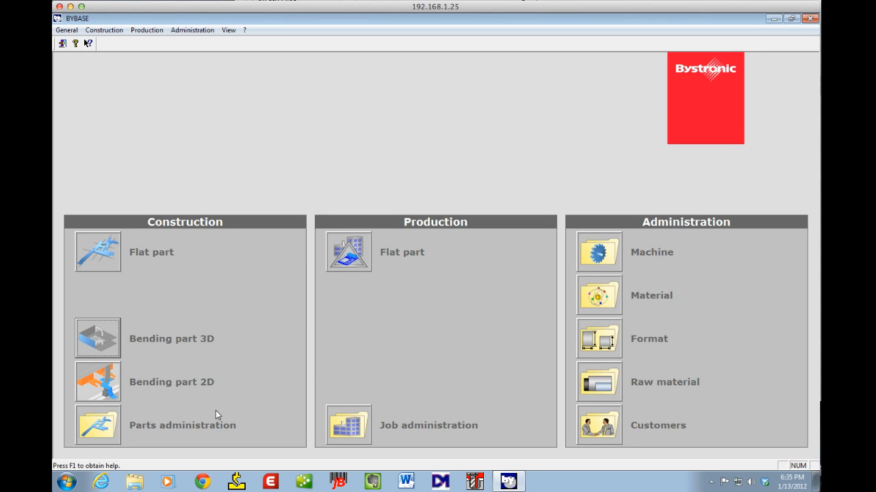
mouse_move(106, 348)
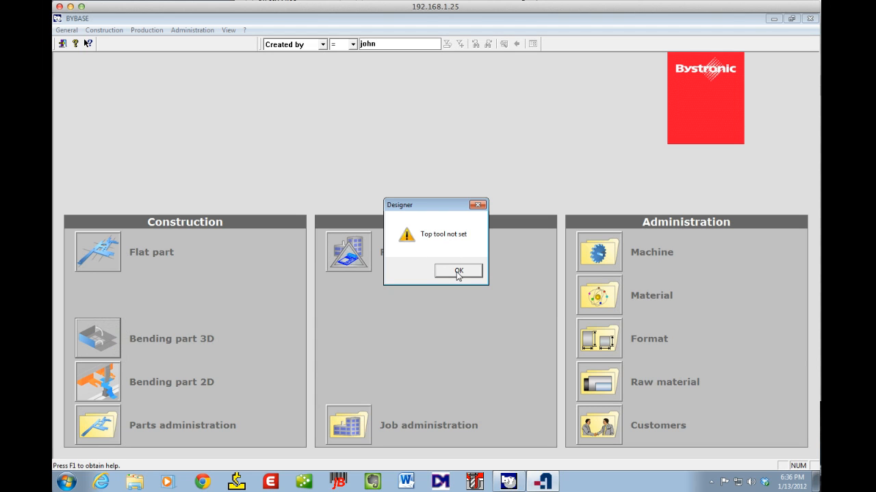
- Dismiss the top-tool warning and load the SAT model DEM 25-11897A-002 Rev A in 3D
click(456, 270)
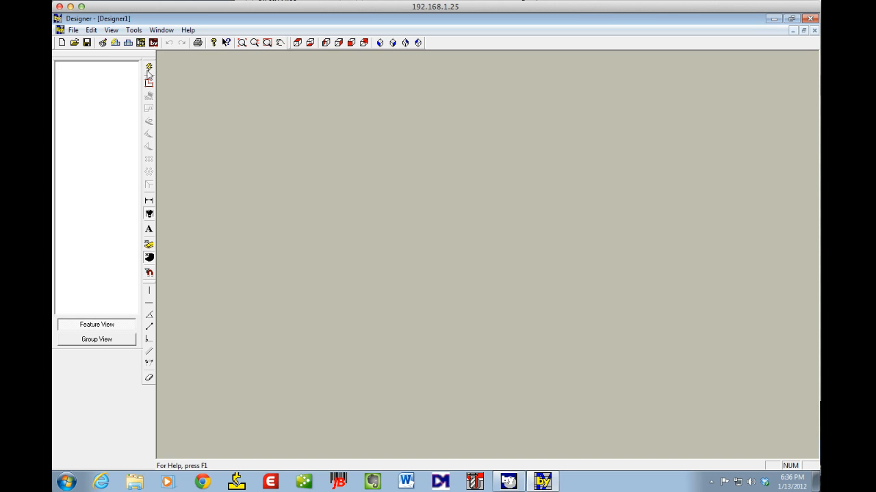
mouse_move(103, 42)
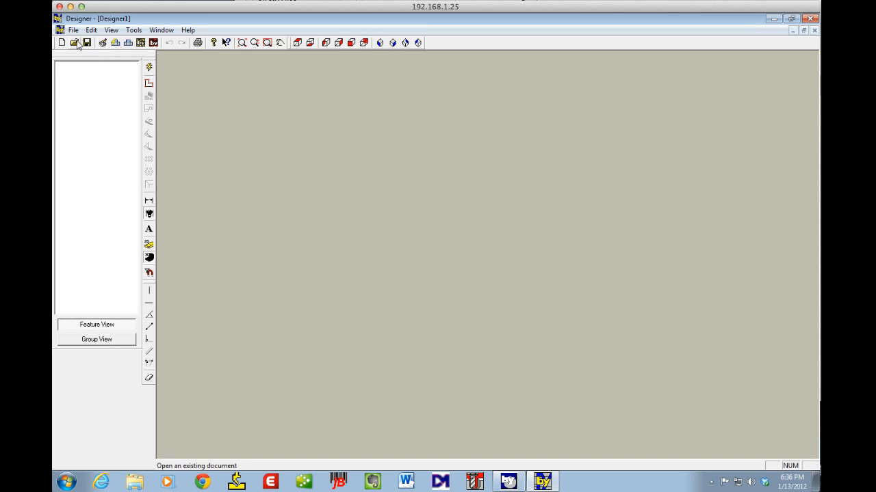
click(74, 43)
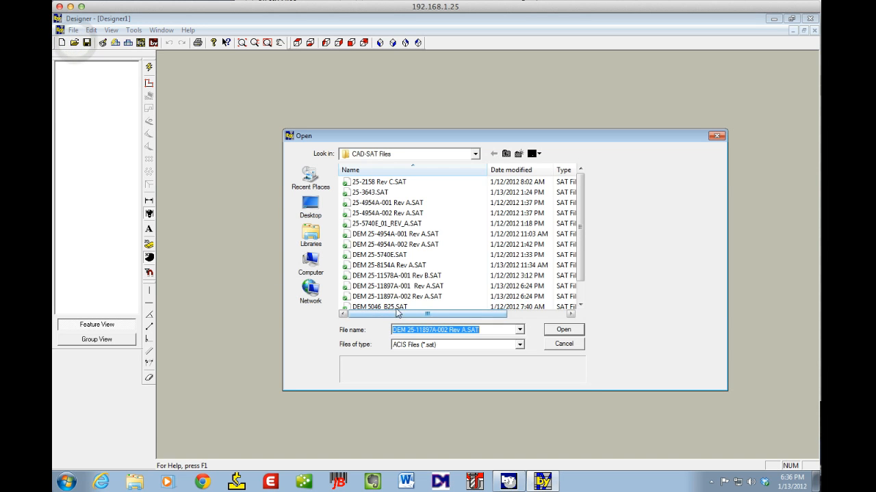
click(563, 328)
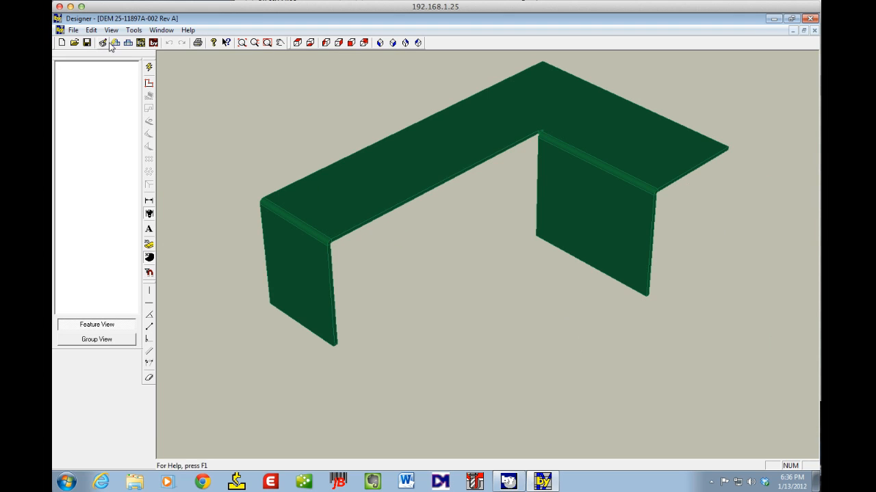
- Unfold the part with default top/bottom tools and material after reviewing the tool details
click(115, 43)
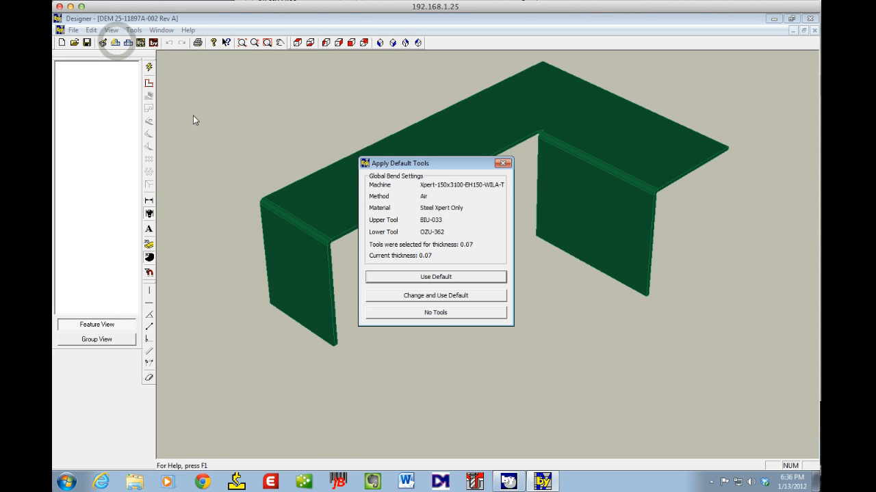
click(435, 295)
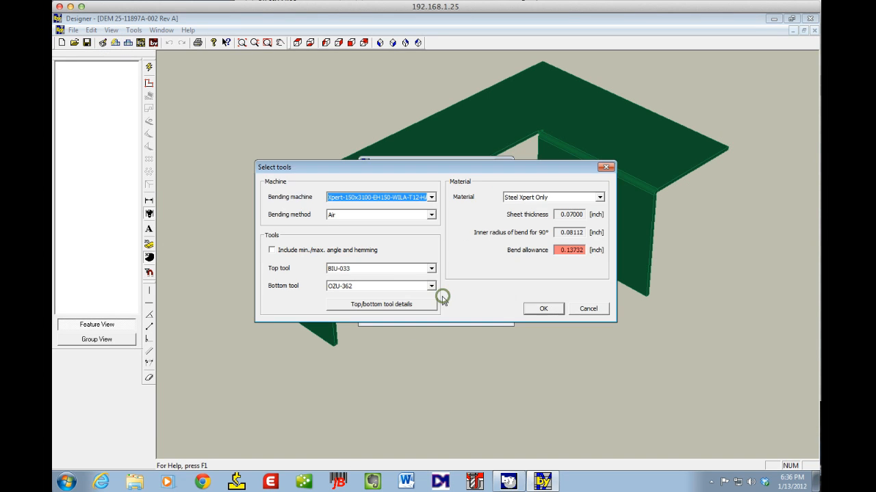
mouse_move(380, 303)
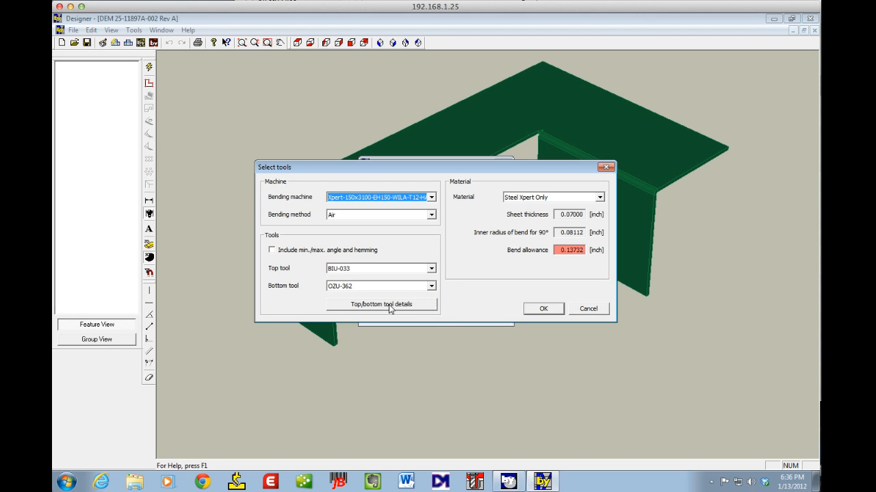
click(381, 303)
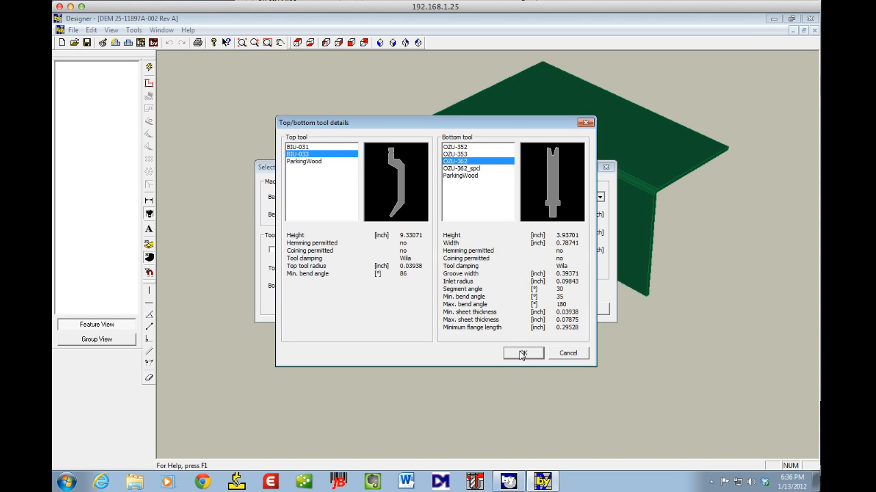
click(523, 352)
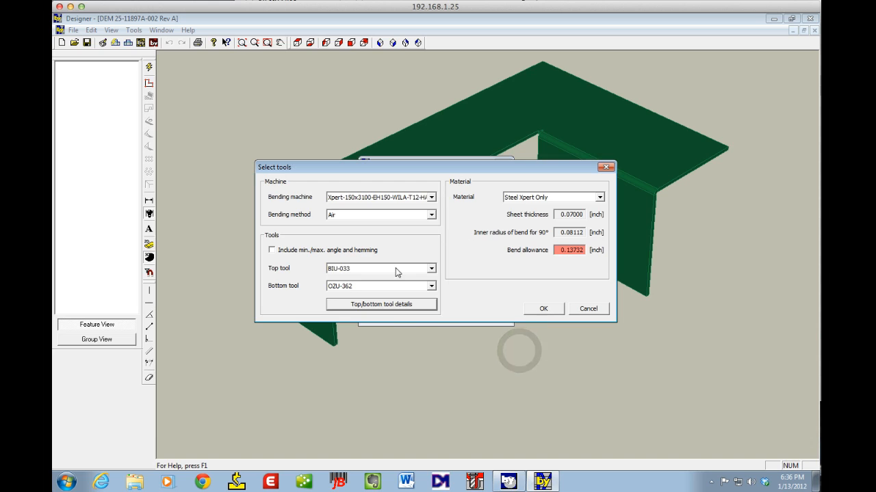
click(574, 249)
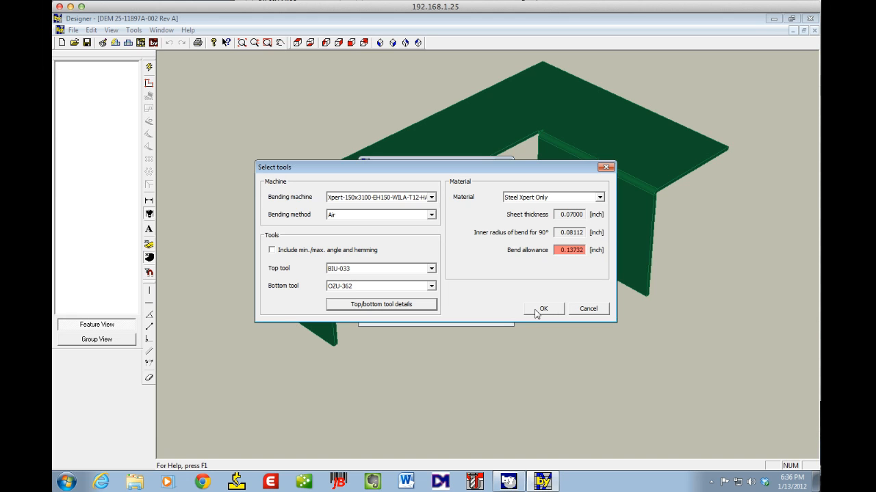
click(543, 309)
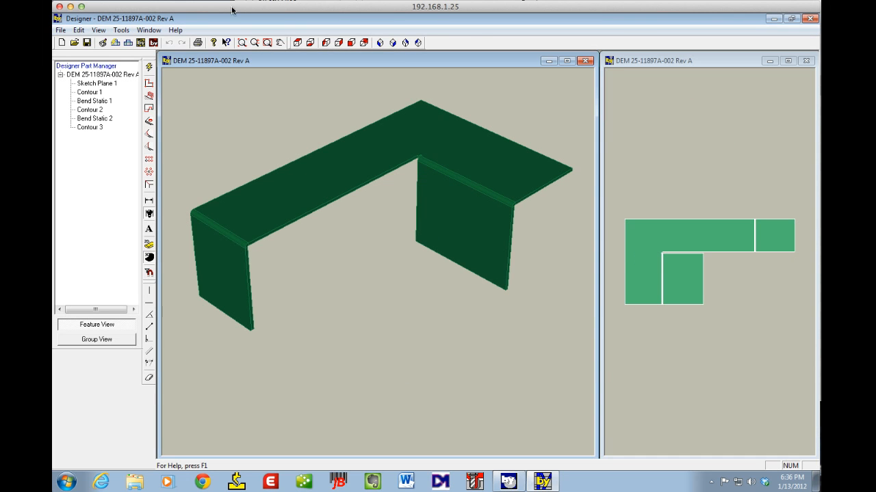
mouse_move(142, 42)
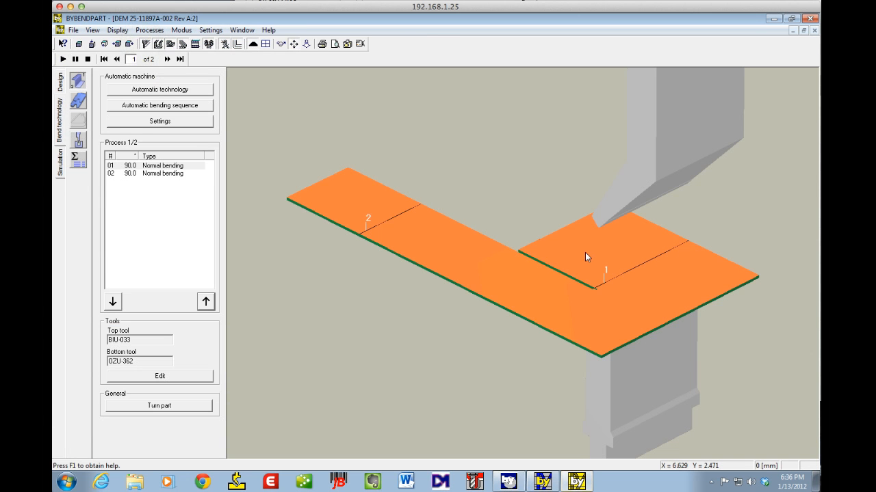
- Compute the bend technology automatically, giving two 90° bends with BIU-033/OZU-362 tools
click(159, 90)
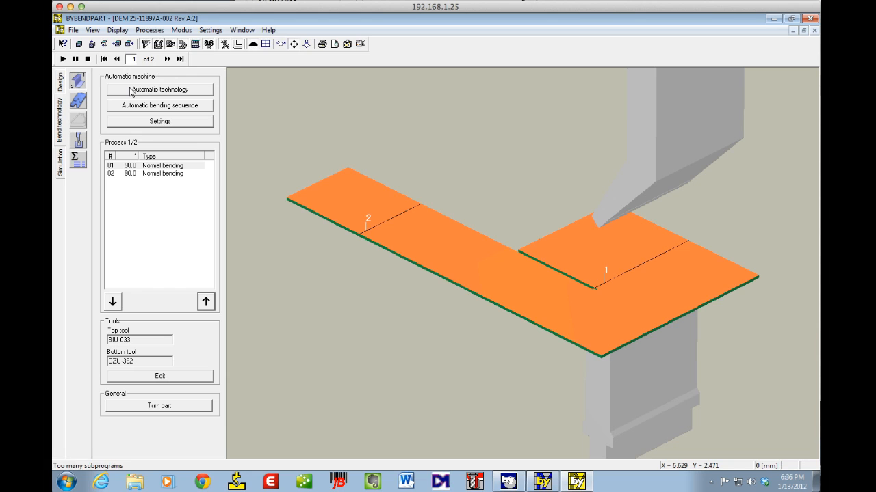
click(154, 165)
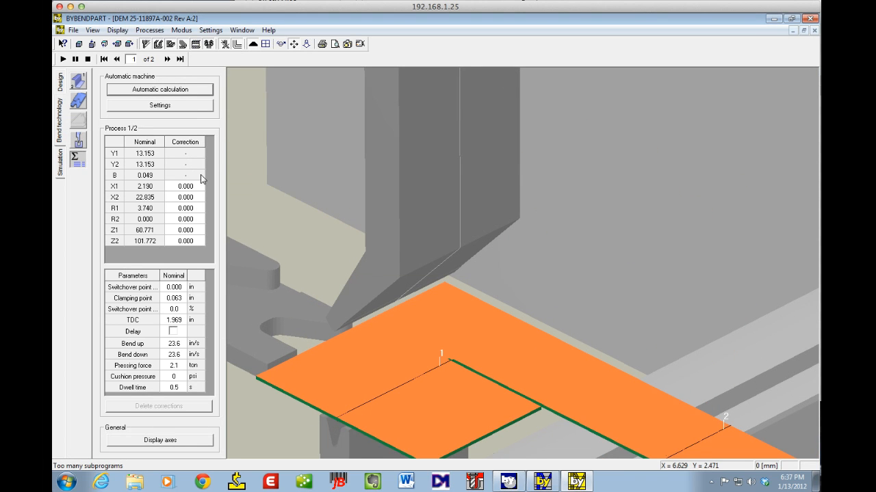
mouse_move(201, 180)
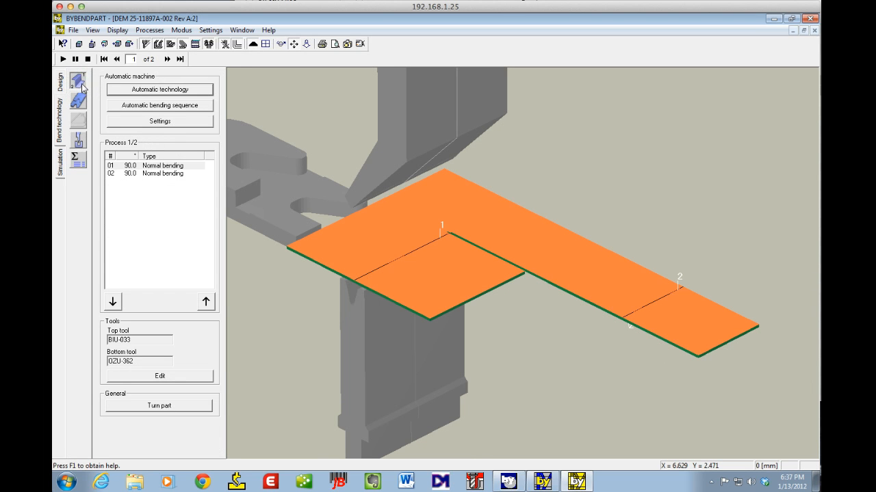
- Set the top tool of bend 01 to rotate in its tool details
click(150, 166)
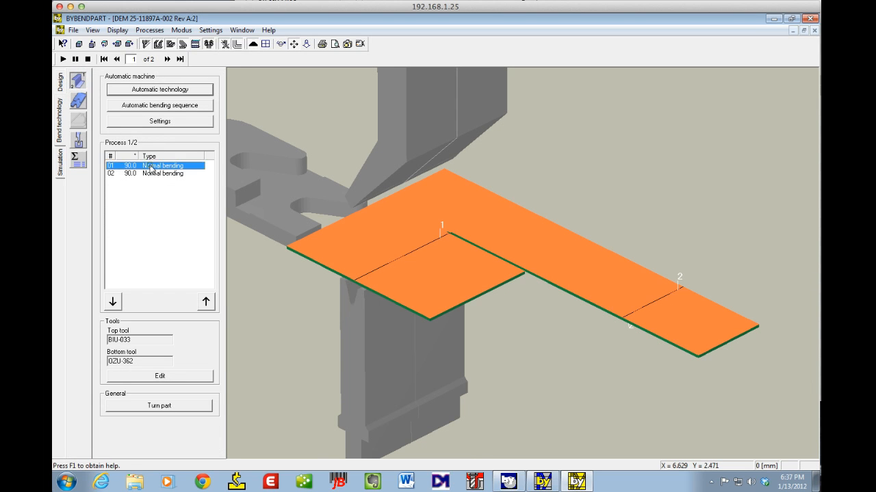
click(159, 376)
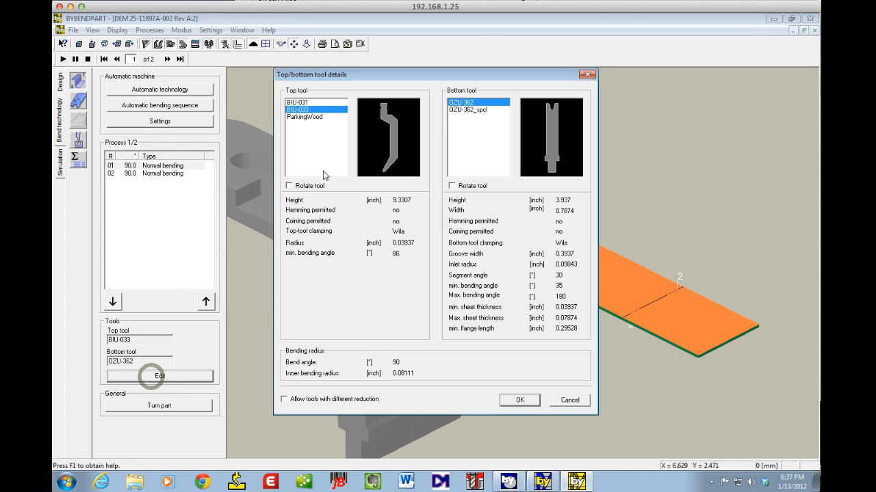
click(288, 186)
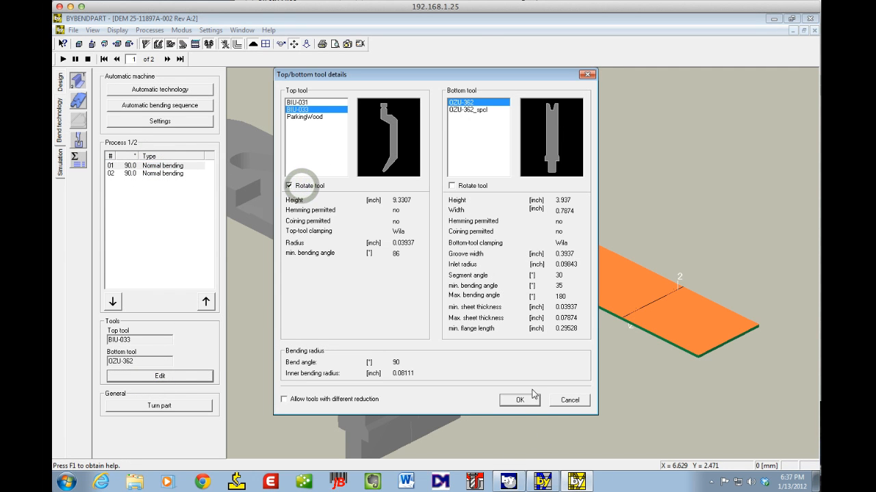
click(520, 399)
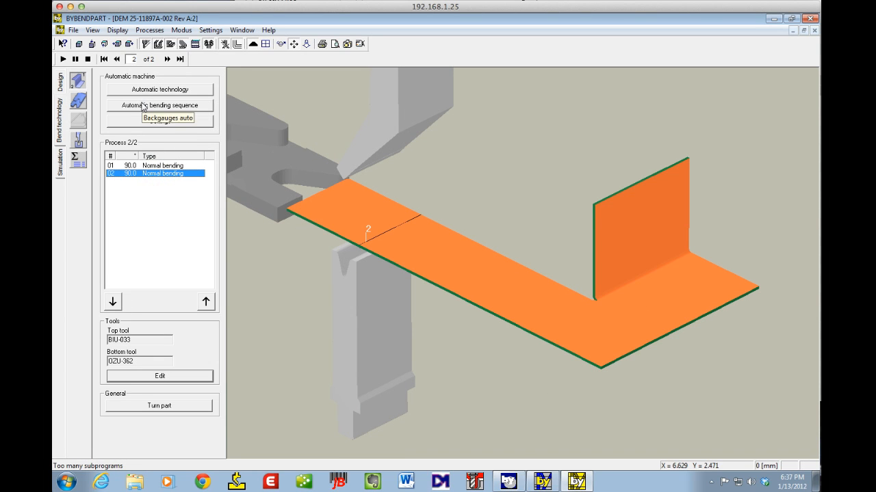
- Set the top tool of bend 02 to rotate in its tool details
click(158, 375)
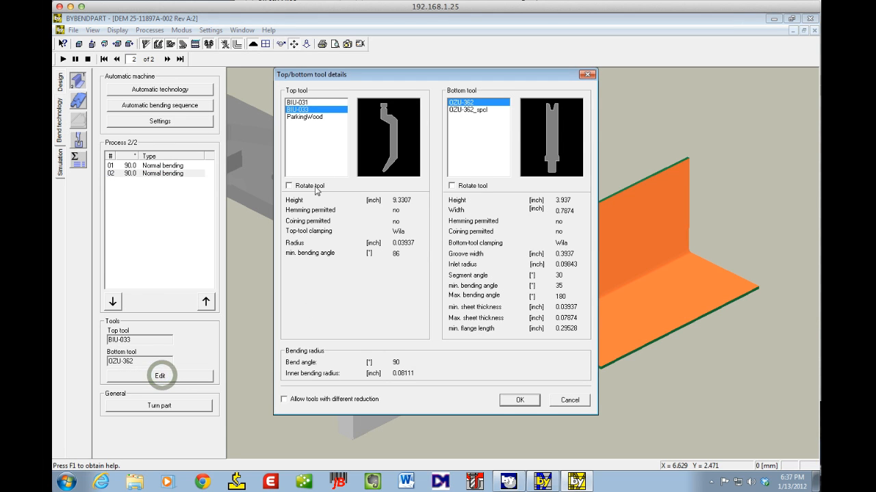
click(519, 400)
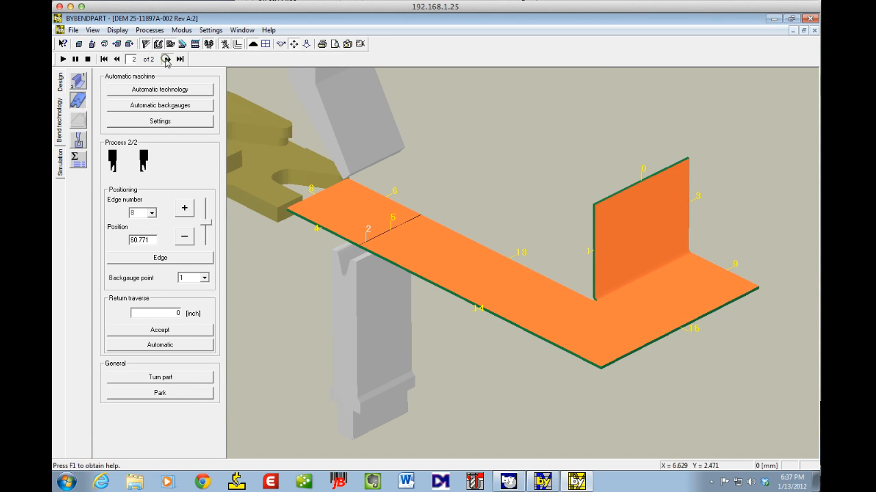
- Step through backgauge positions for process 1/2 and 2/2 to check both bend steps
click(164, 59)
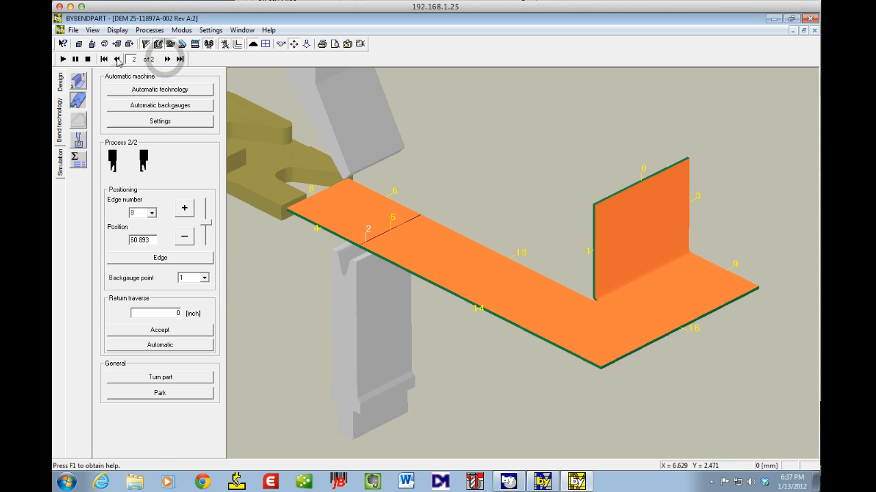
click(116, 59)
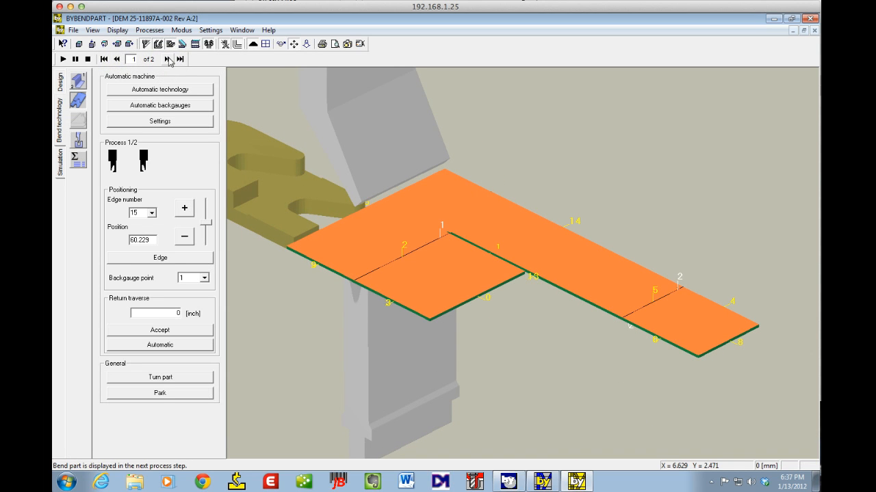
click(168, 59)
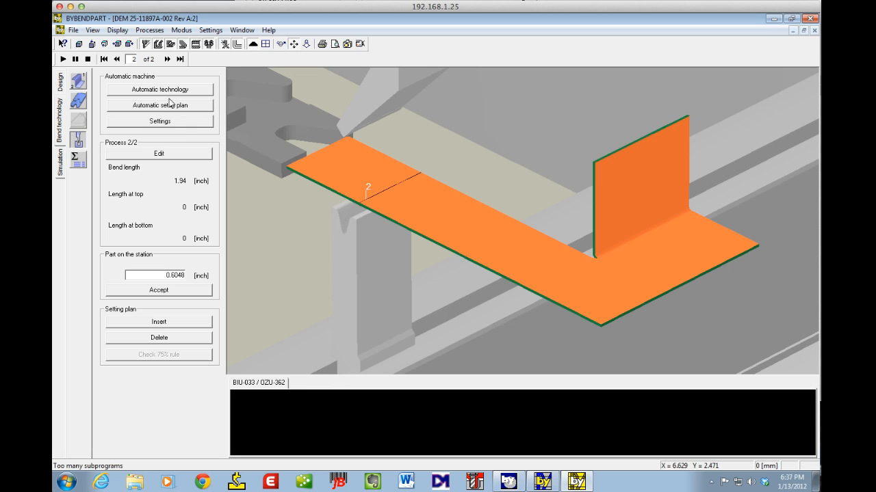
- From bend 1, regenerate the setup plan automatically, replacing the existing one
click(104, 59)
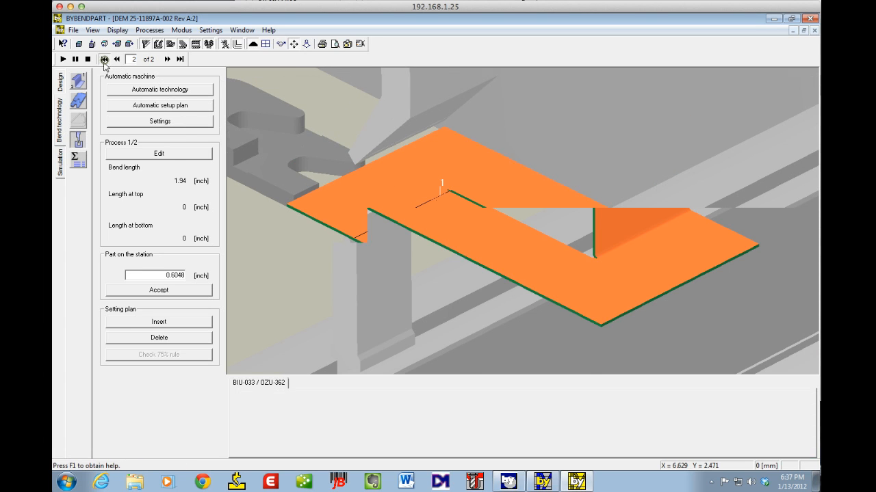
click(104, 59)
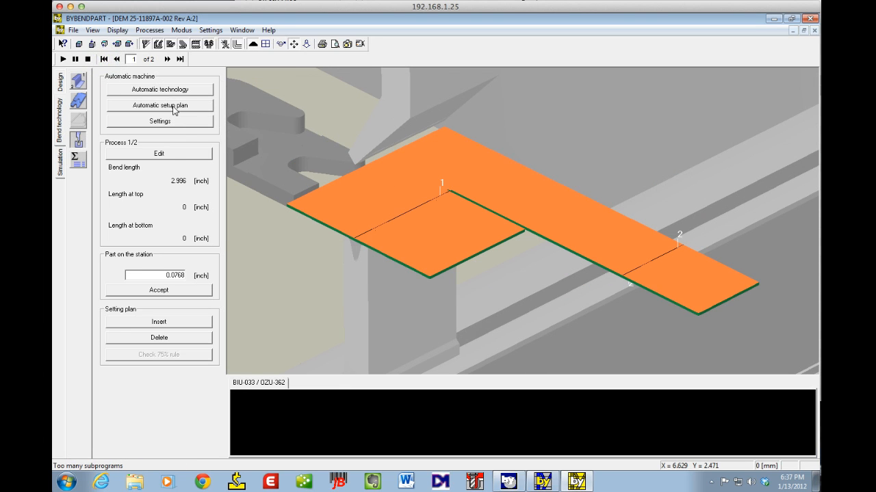
click(159, 104)
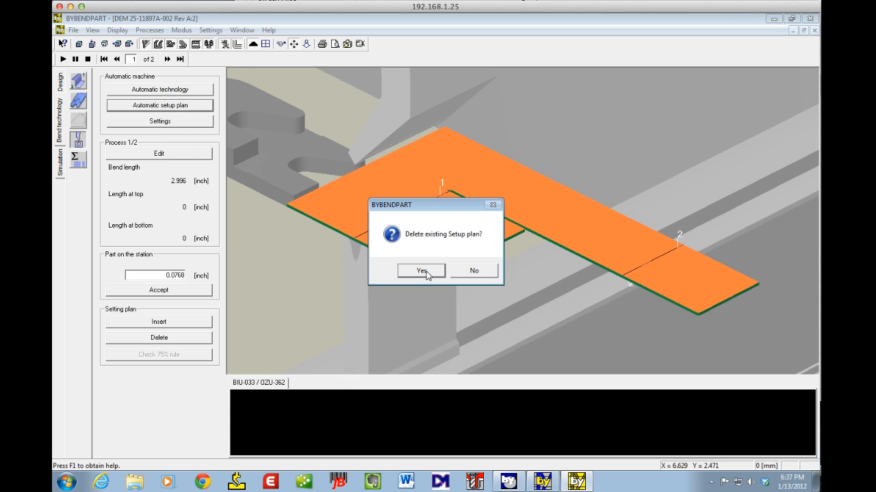
click(422, 271)
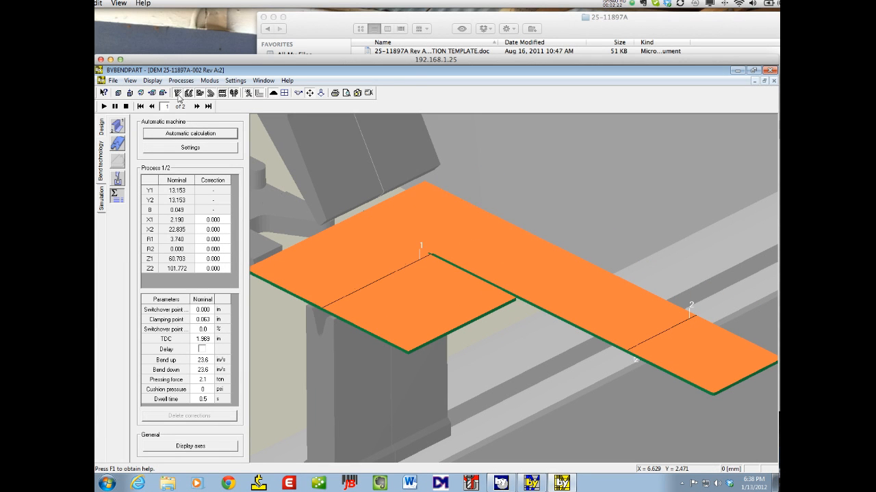
- Bring up the export formats Beyeler DAT, Bystronic BPX and ABB BendWizard from the File menu
click(74, 30)
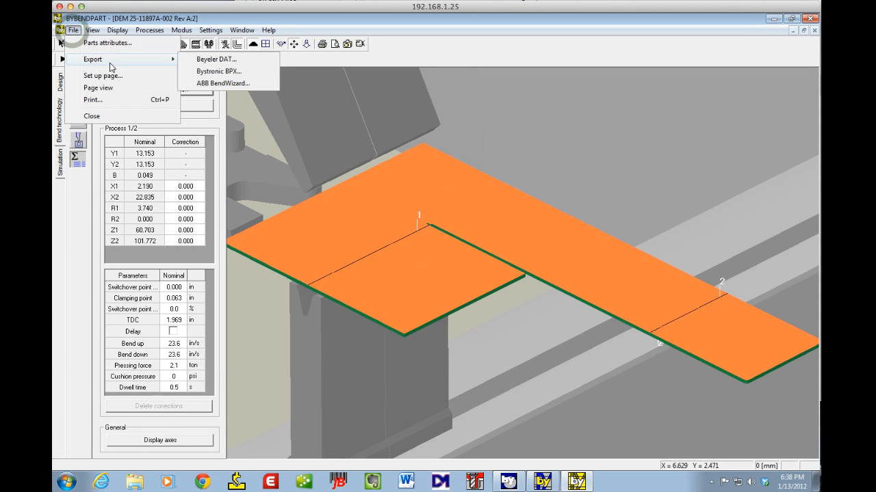